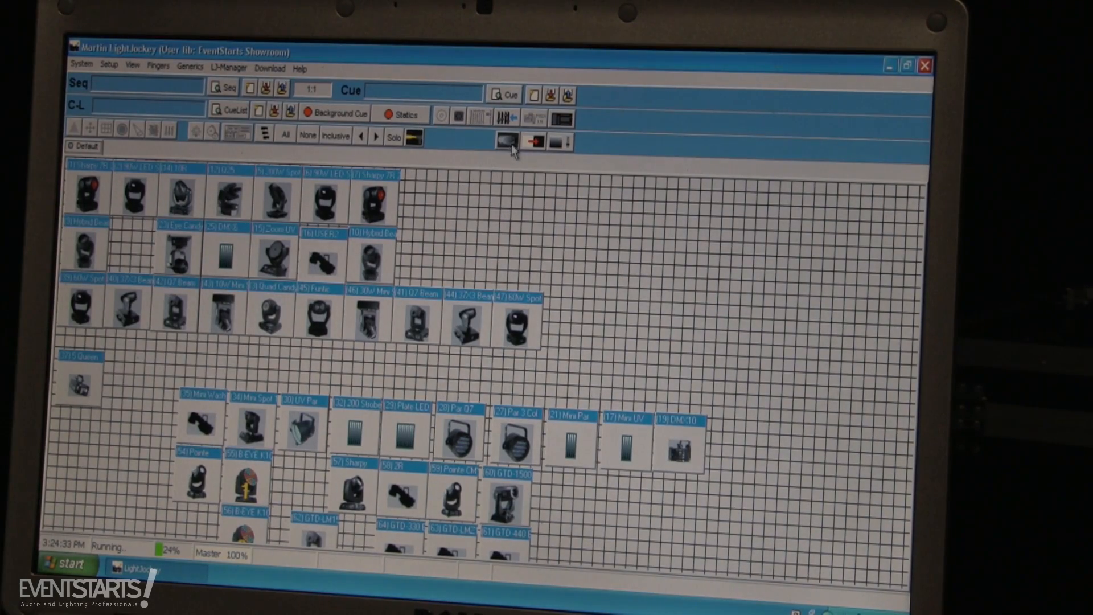
pyautogui.moveTo(507, 141)
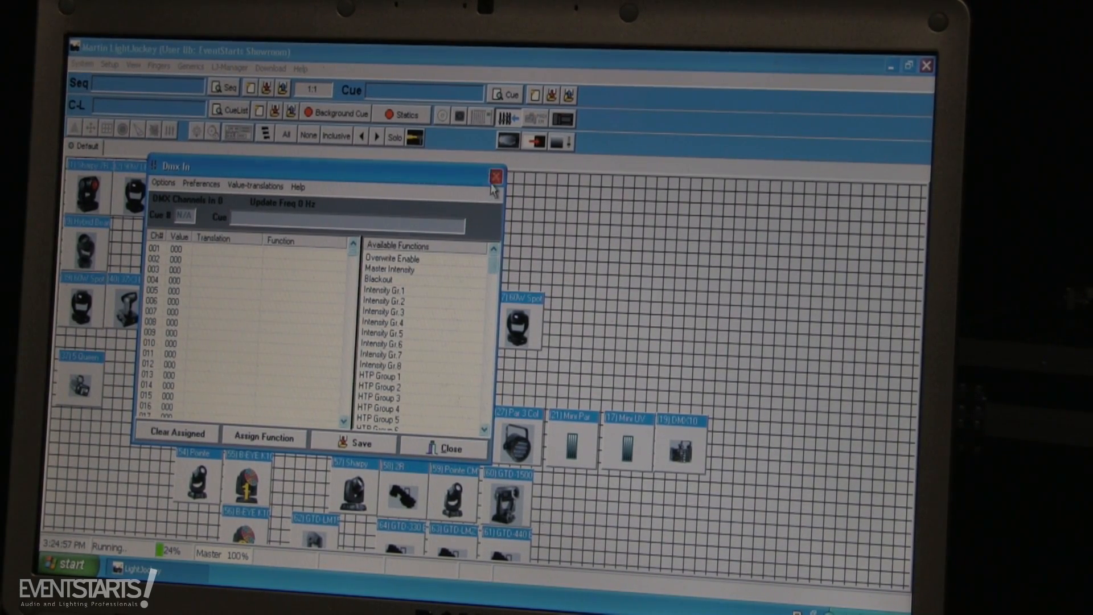
# - Close the DMX In dialog and minimize LightJockey so the desktop shows
pyautogui.click(495, 174)
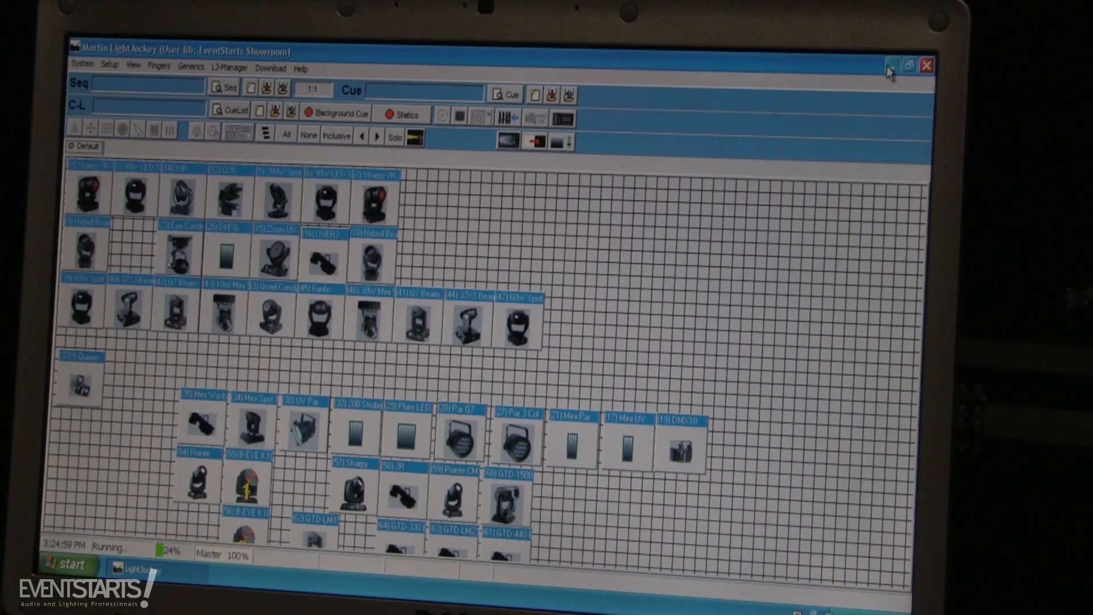
pyautogui.moveTo(891, 66)
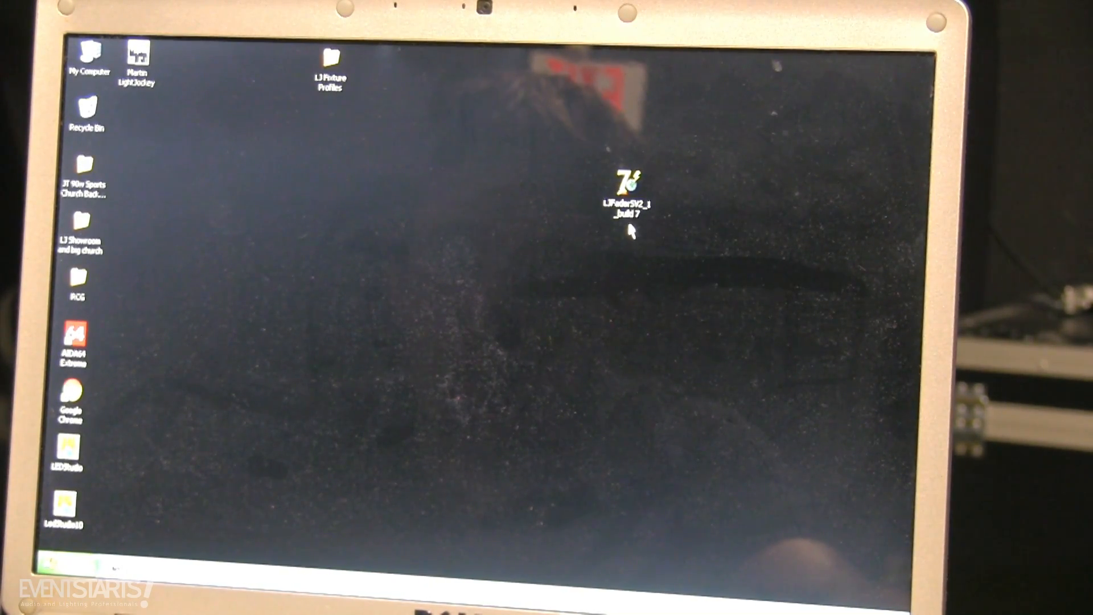
# - Launch LJ-FaderS V2.1, dismiss the device error, view Fader Patch and Control detail, then exit
pyautogui.doubleClick(627, 180)
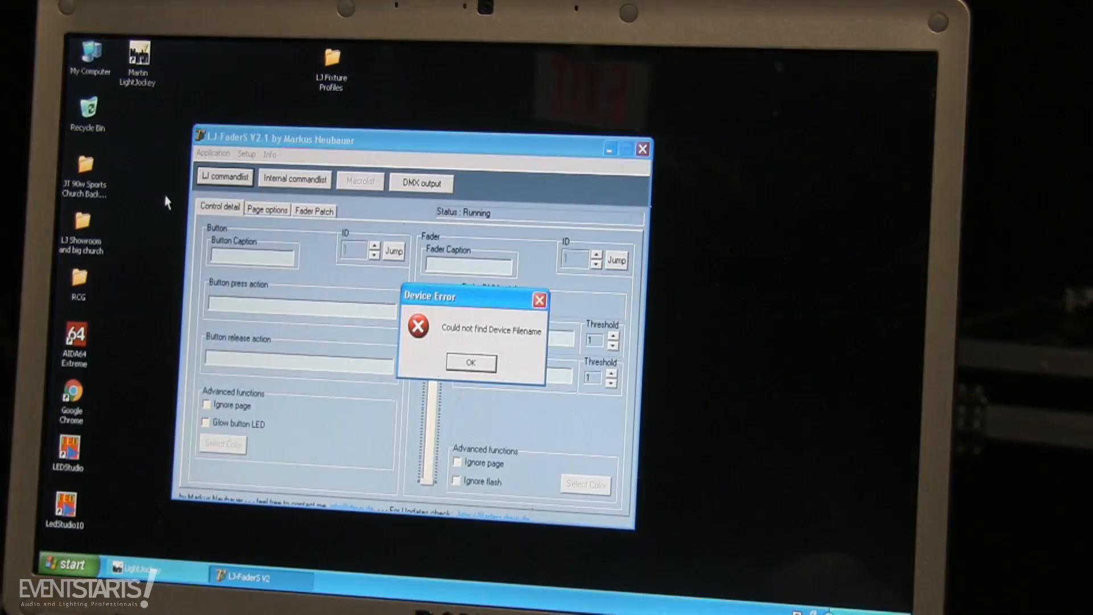
pyautogui.click(471, 362)
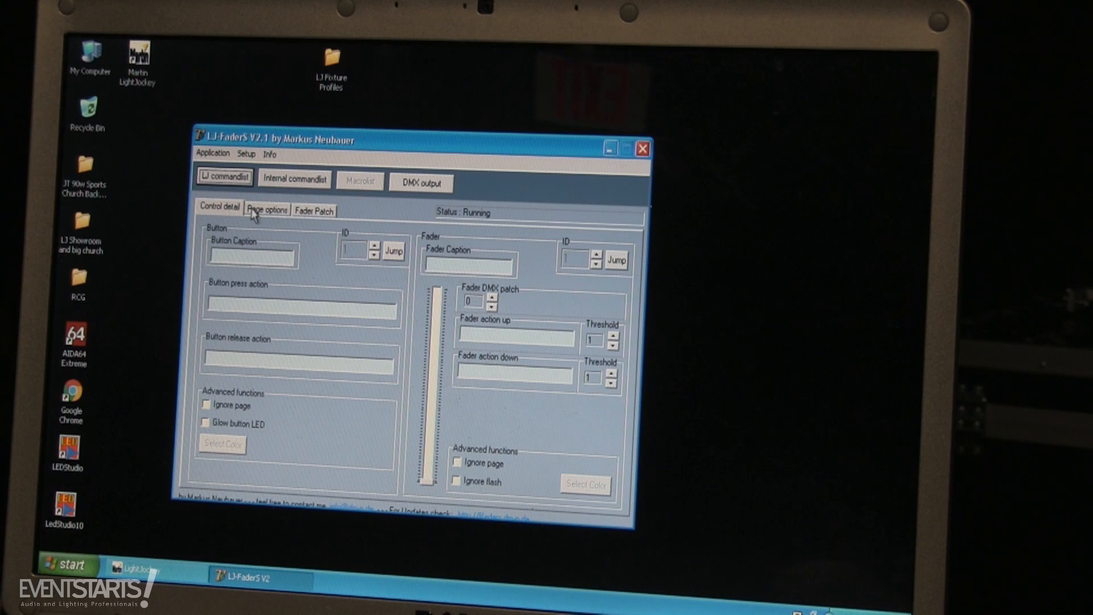
pyautogui.click(314, 210)
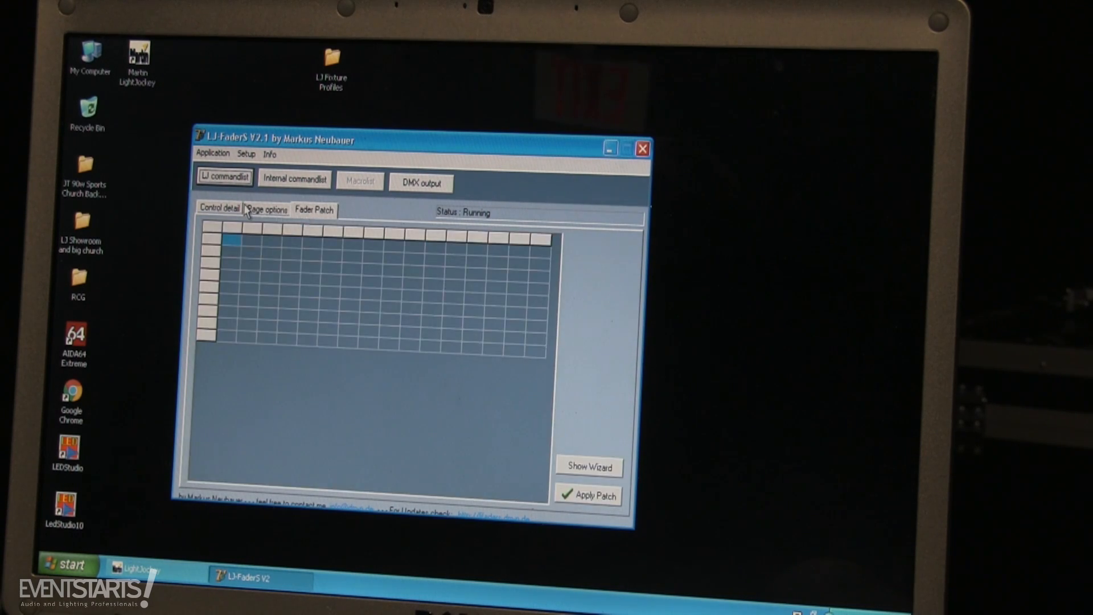
pyautogui.click(218, 209)
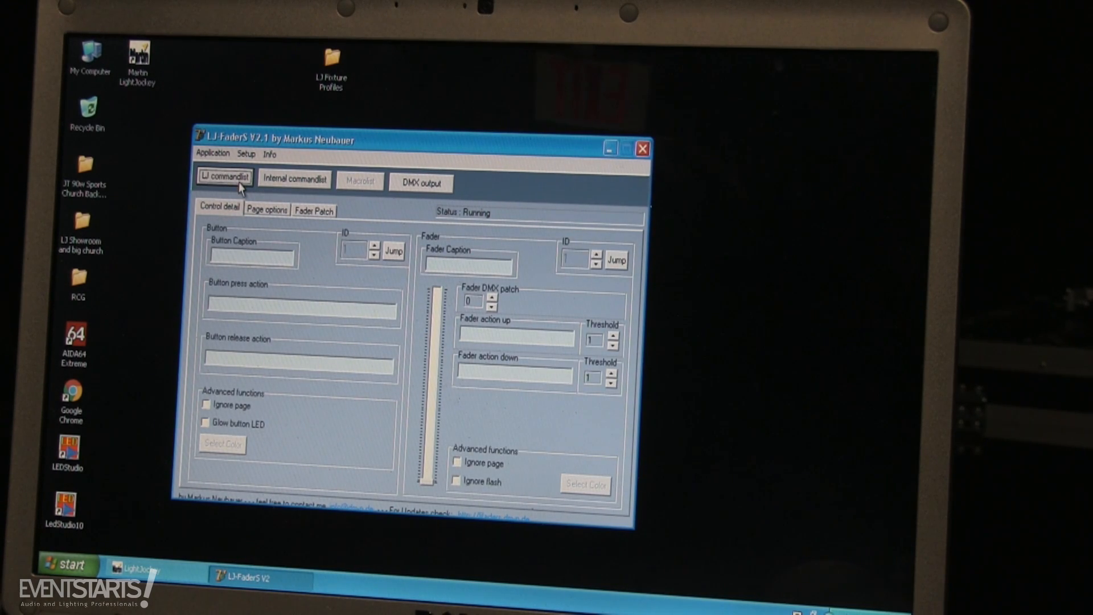
pyautogui.moveTo(407, 261)
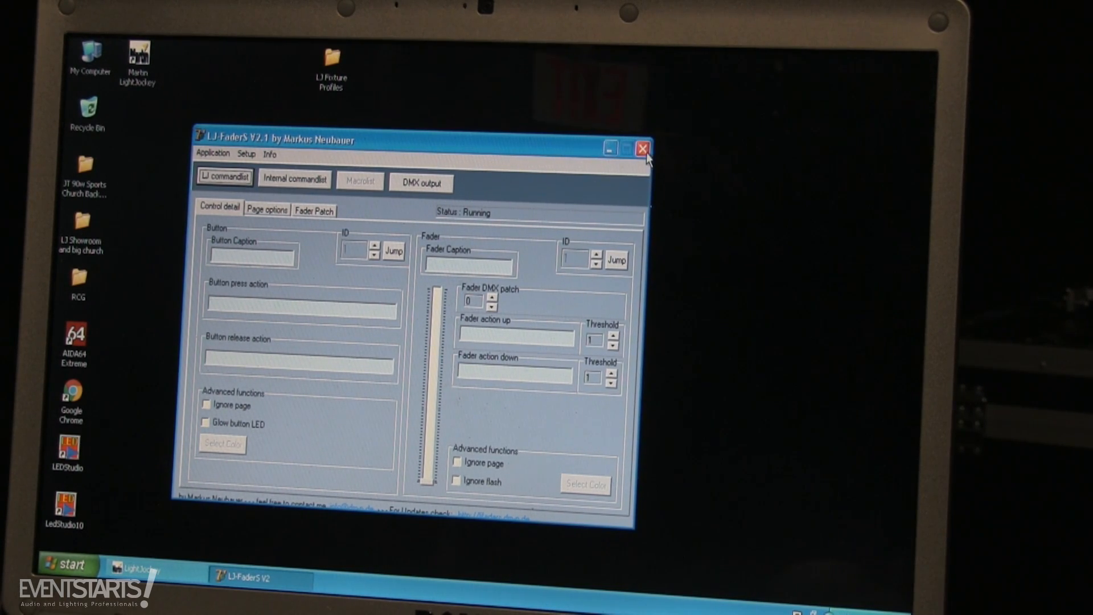
pyautogui.click(639, 147)
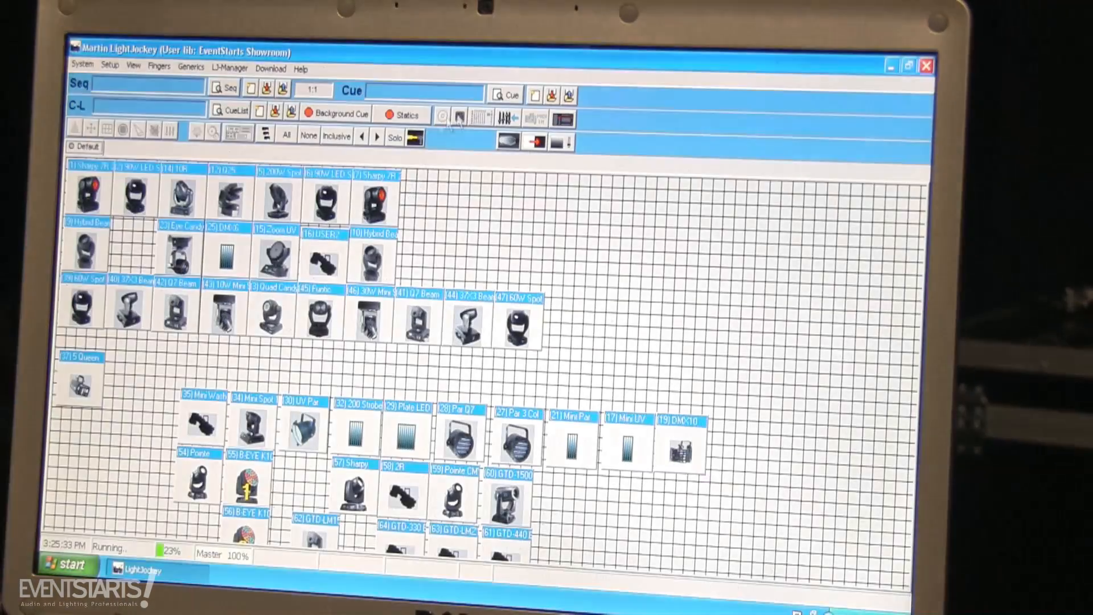